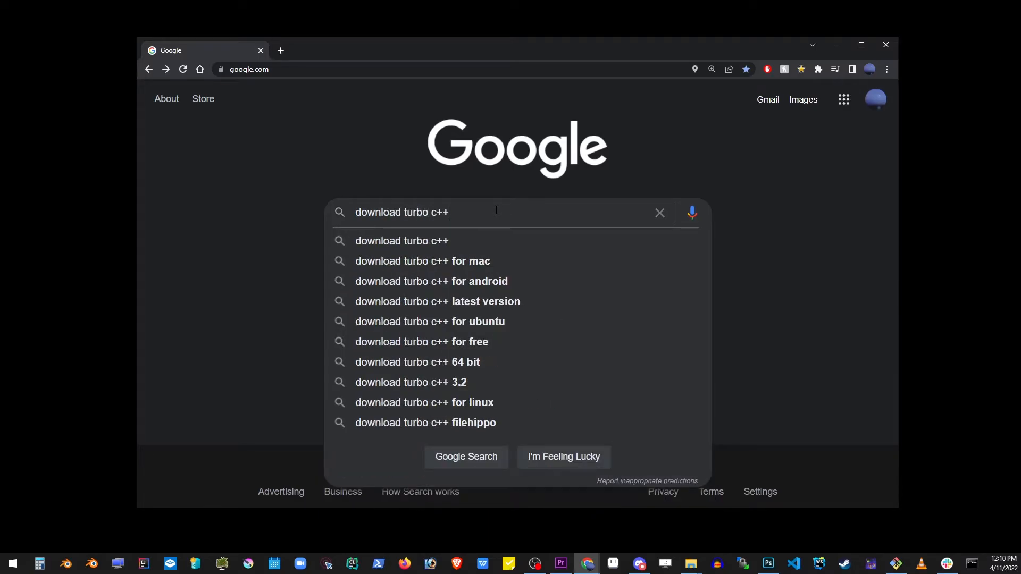
Step: Search 'download turbo c++', reach the Developer Insider page and start the Turbo C++ 3.2 download
key("Enter")
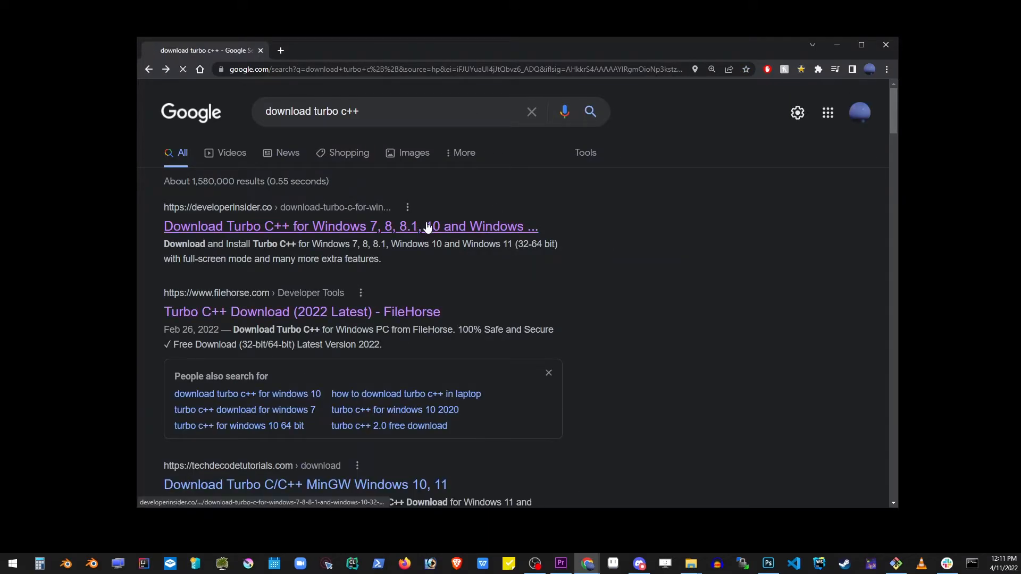
left_click(350, 225)
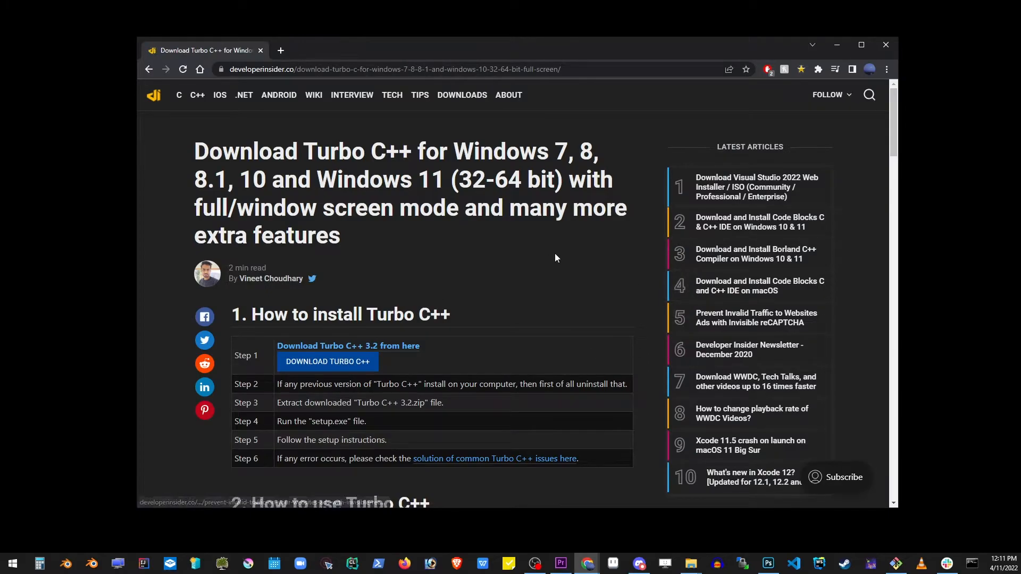
left_click(327, 362)
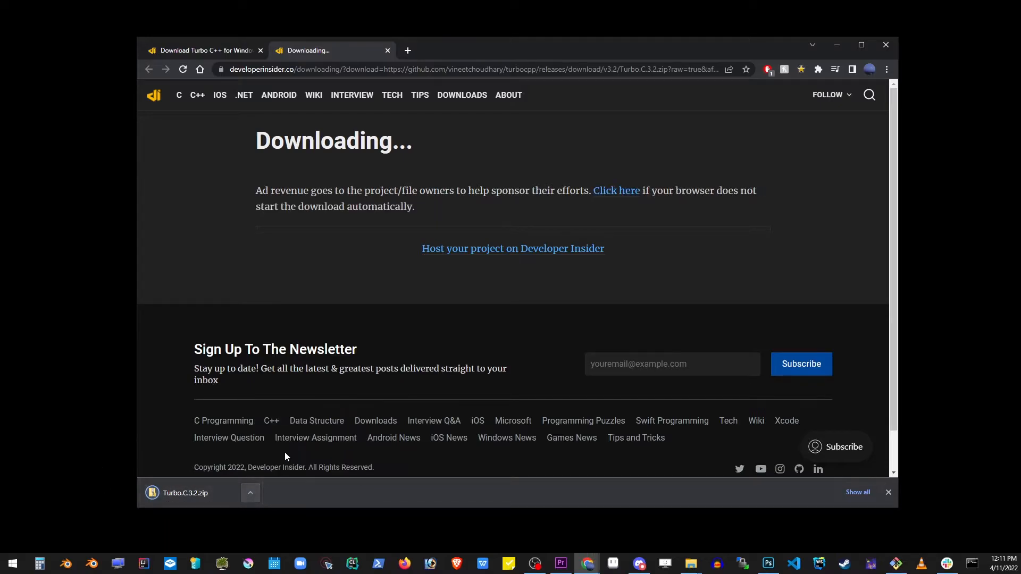
Step: Extract Turbo.C.3.2.zip and run setup.exe to start the installation wizard
right_click(489, 265)
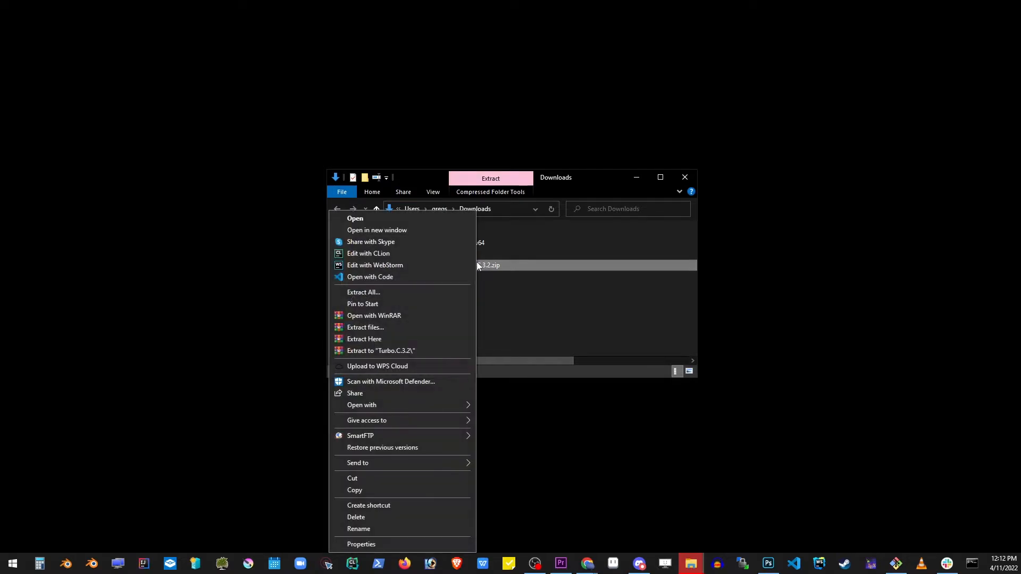
mouse_move(394, 335)
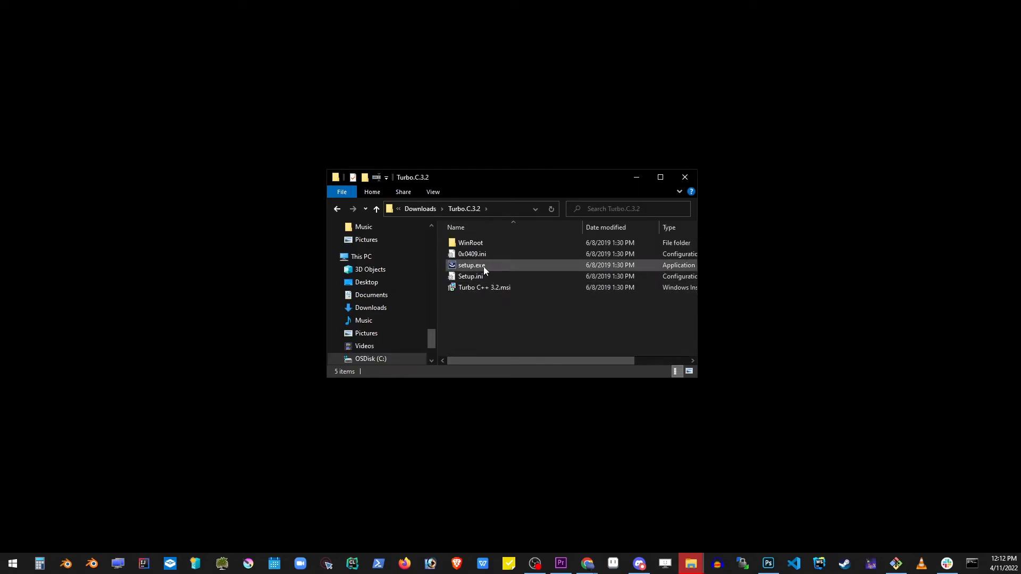
double_click(471, 264)
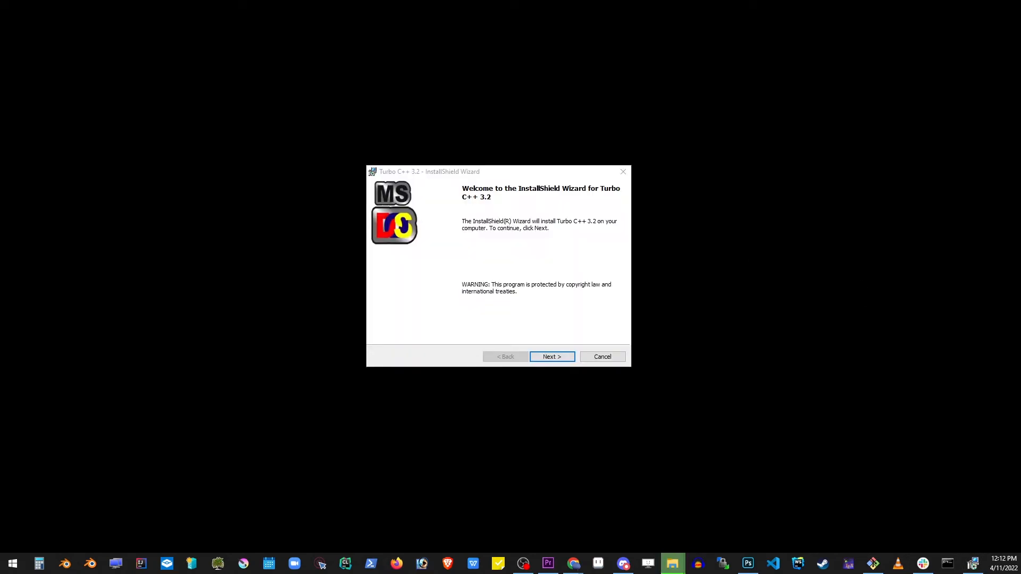
Step: Accept the license, install Turbo C++ 3.2 into C:\TURBOC3\ and finish with the program launching
left_click(552, 357)
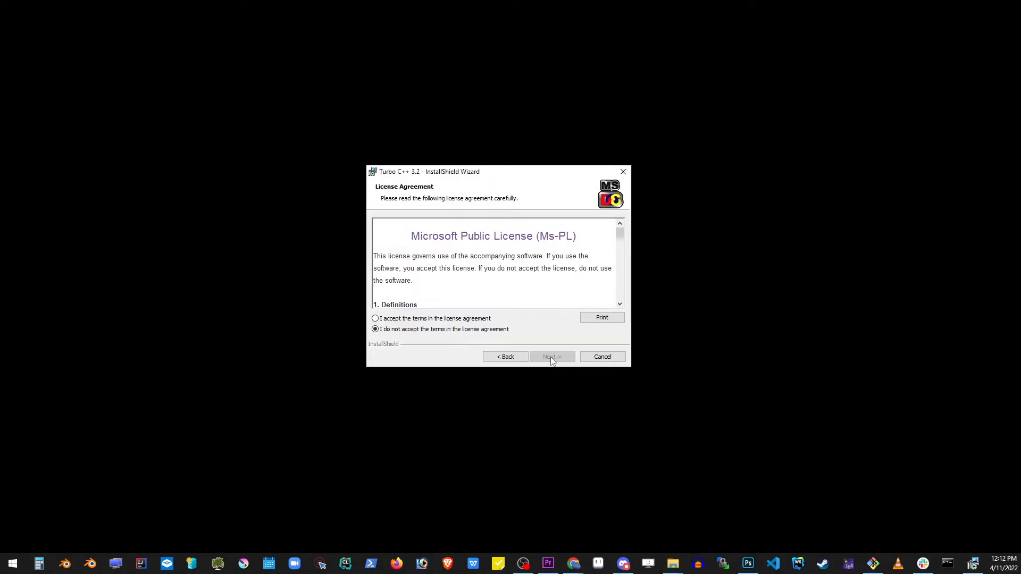
left_click(375, 318)
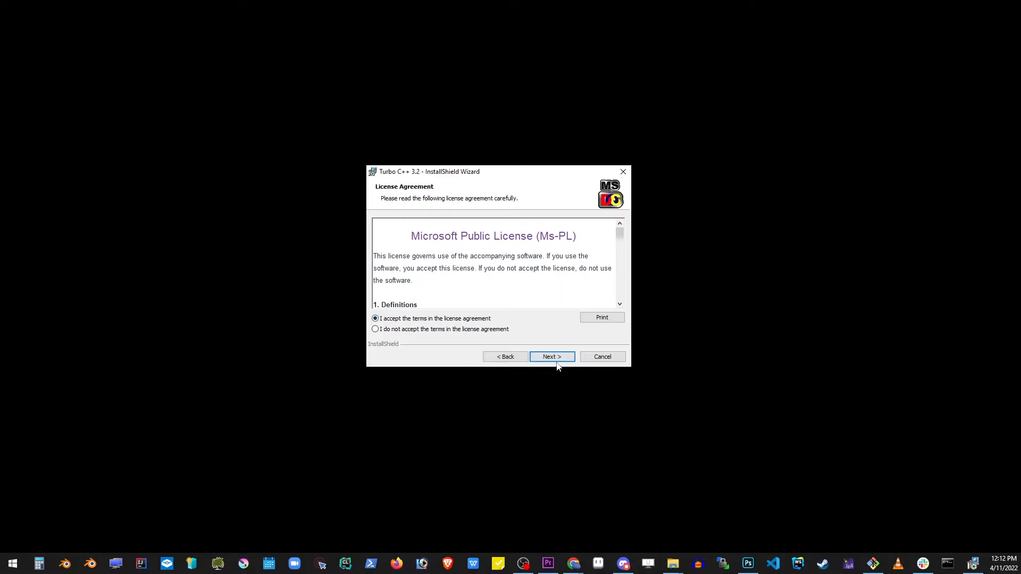
left_click(552, 356)
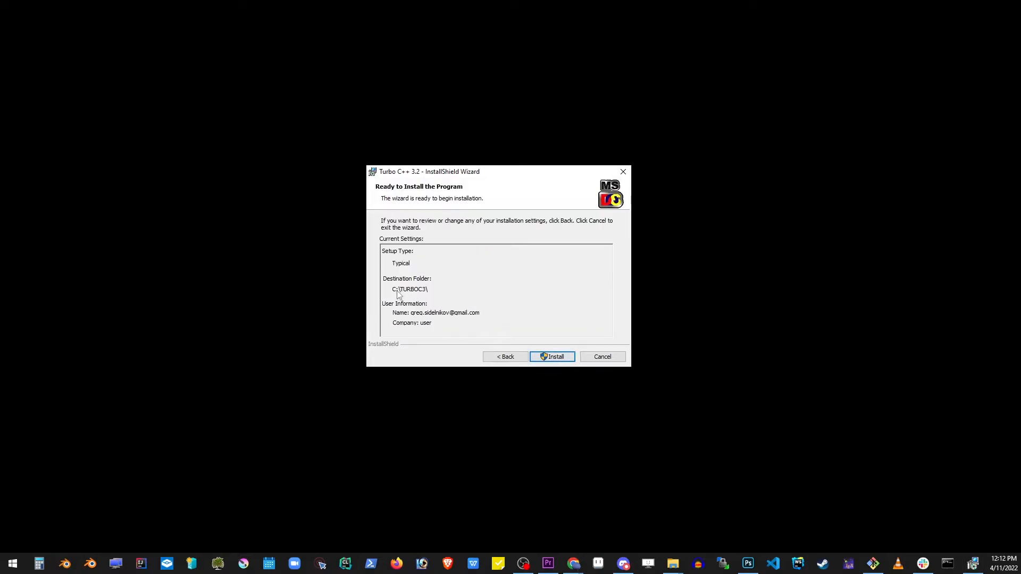
left_click(552, 356)
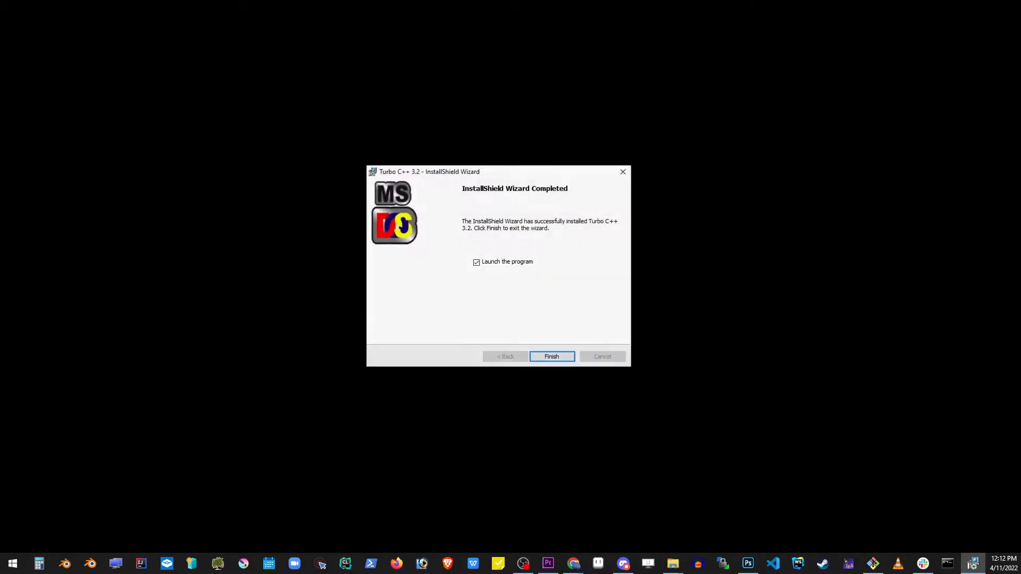
left_click(476, 261)
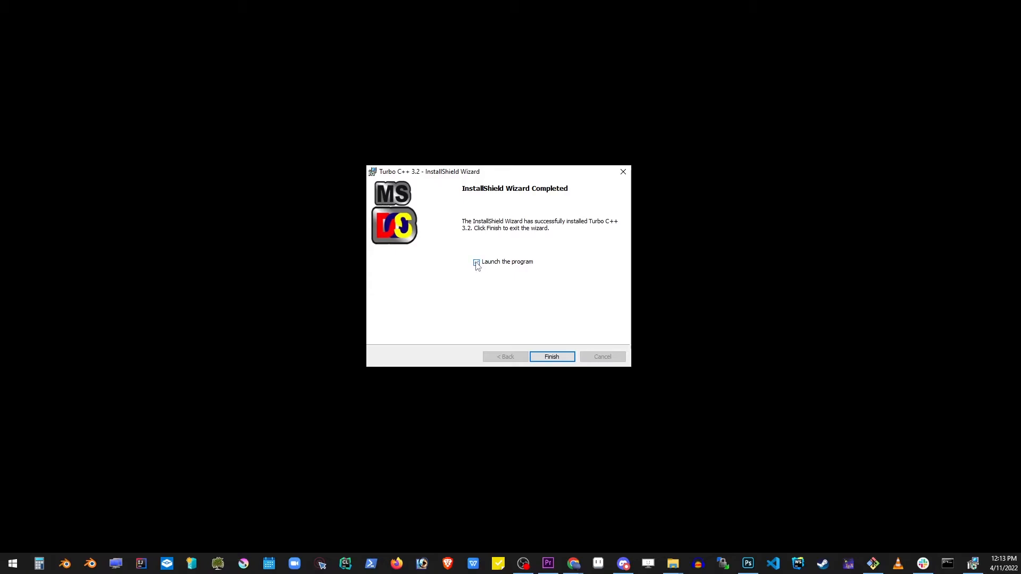
left_click(551, 356)
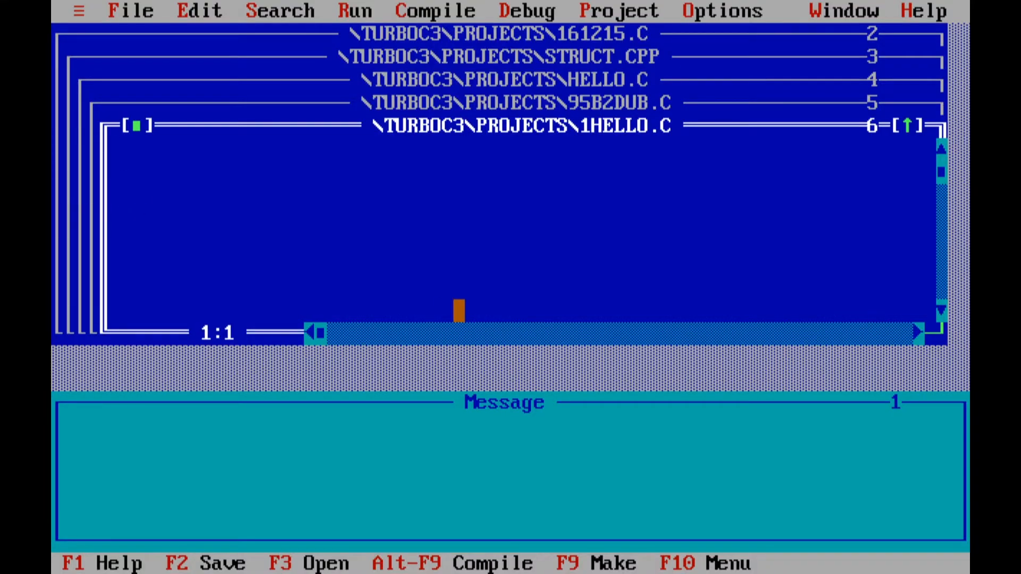
Step: Write the #include, void main(), printf 'Subscribe to my ch...' and getch lines in 1HELLO.C
type("#include<stdio.h>")
type("void main")
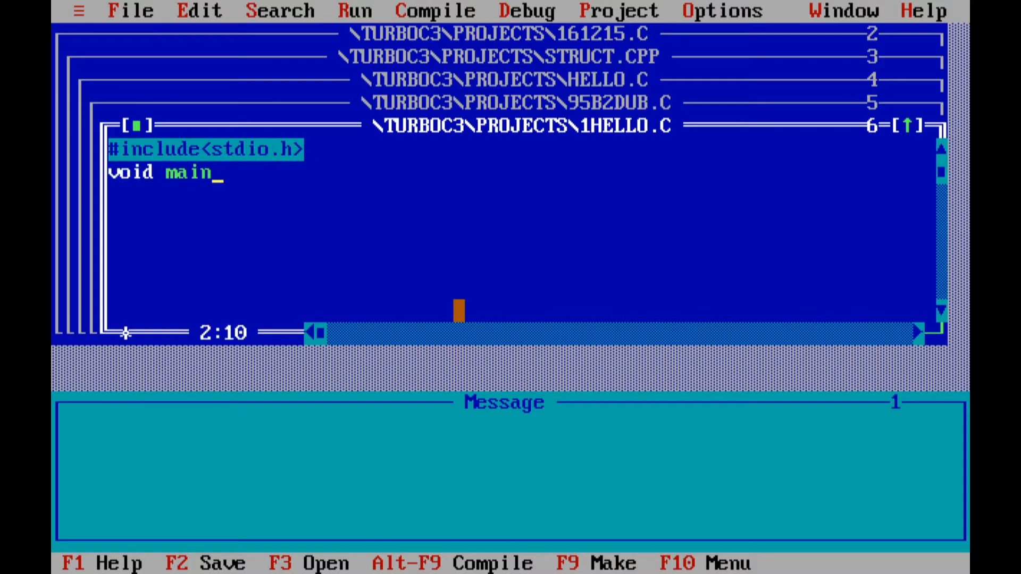
type("()")
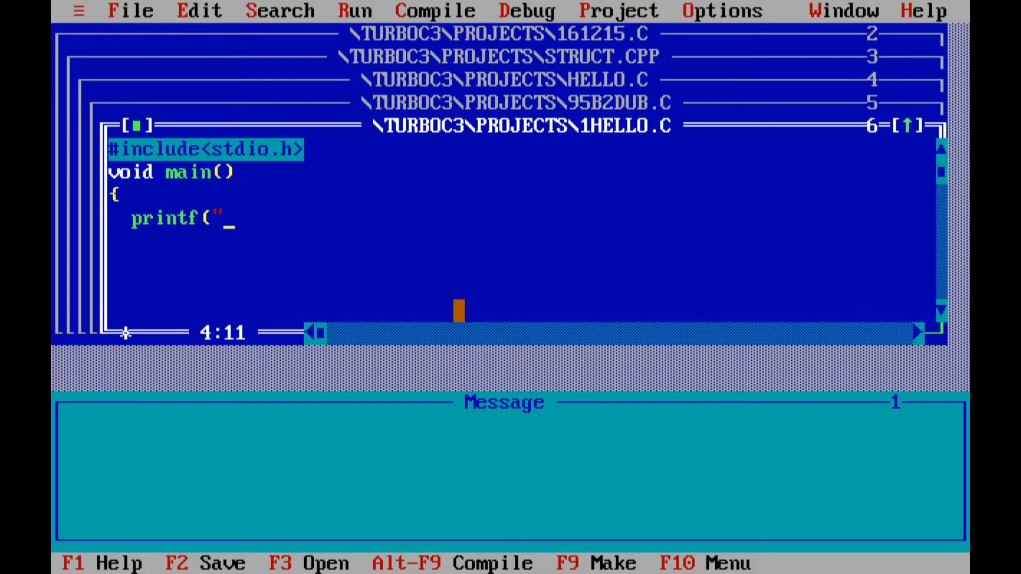
type("Subscribe to my ch")
type("getch();")
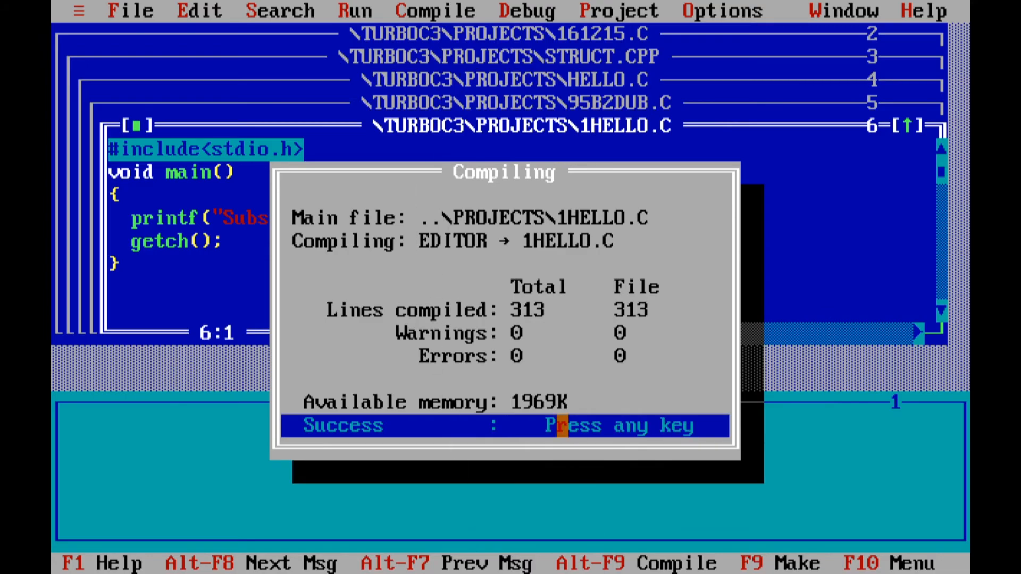
Step: Link the compiled program into 1HELLO.EXE via Compile > Link
left_click(435, 11)
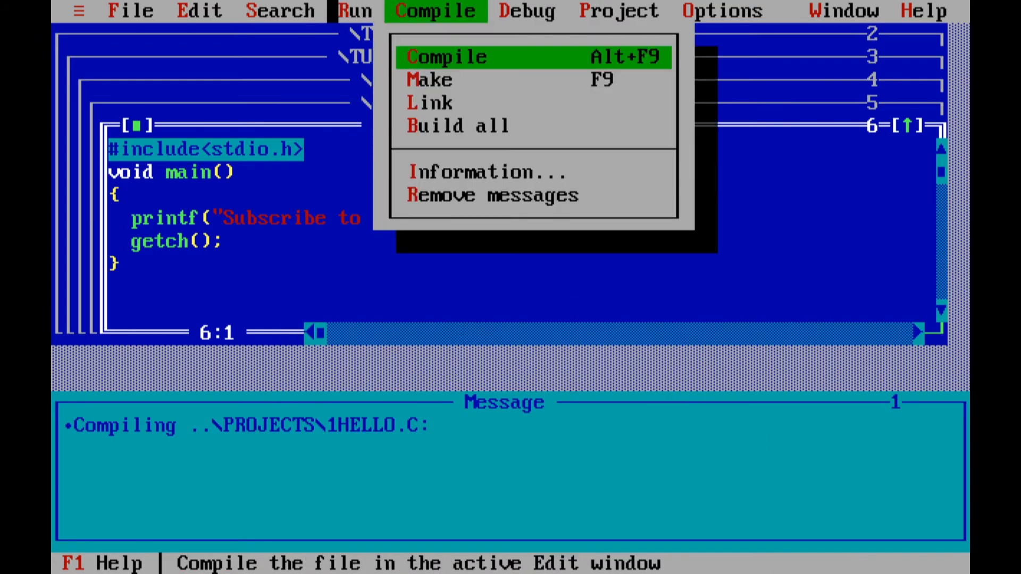
left_click(445, 57)
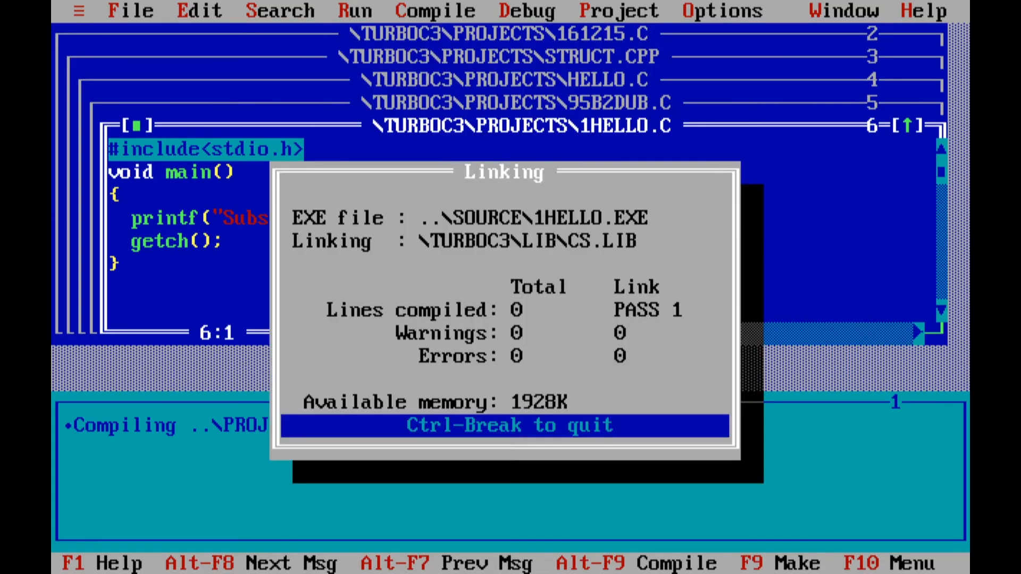